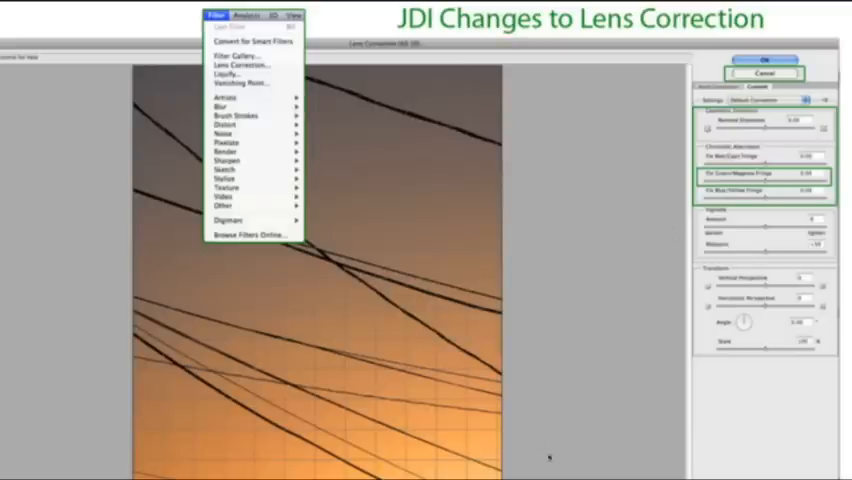
pyautogui.moveTo(544, 424)
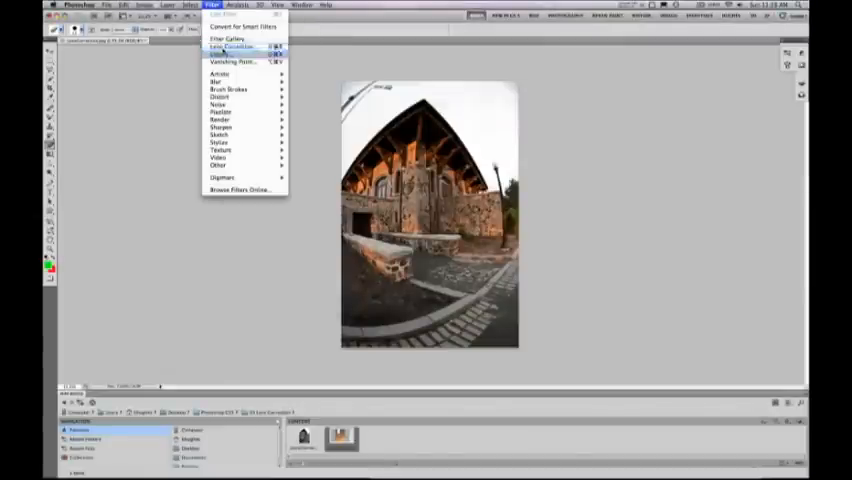
# Apply Lens Correction with the auto lens profile to straighten the building photo.
pyautogui.click(228, 46)
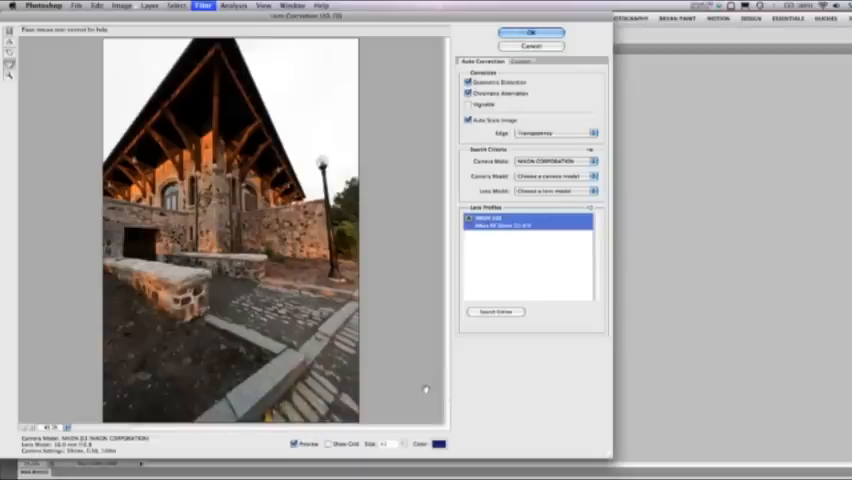
pyautogui.moveTo(400, 336)
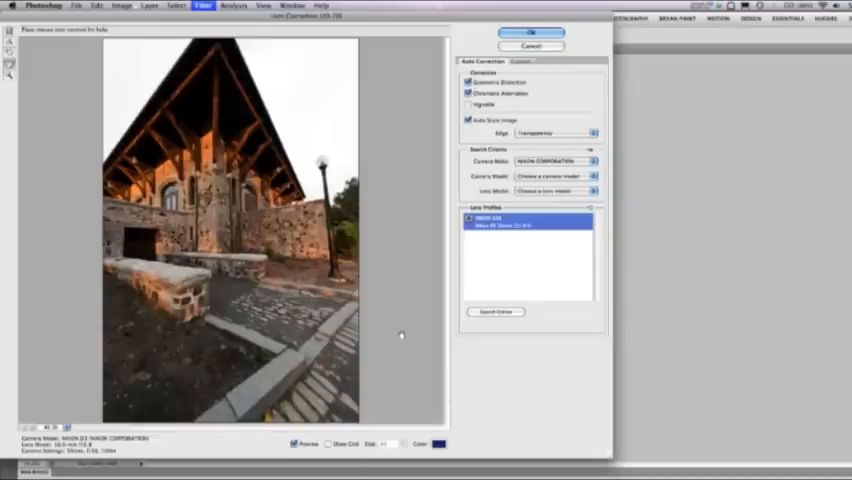
pyautogui.click(532, 32)
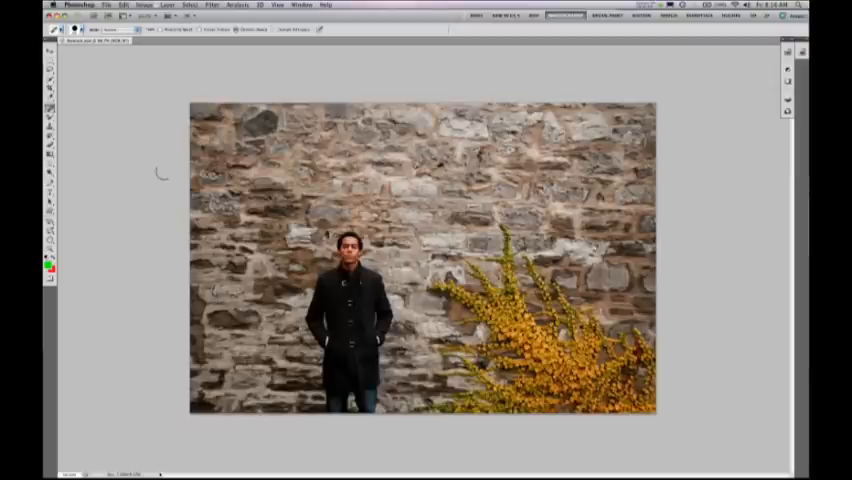
# Begin selecting the man in the stone wall photo for removal.
pyautogui.click(190, 4)
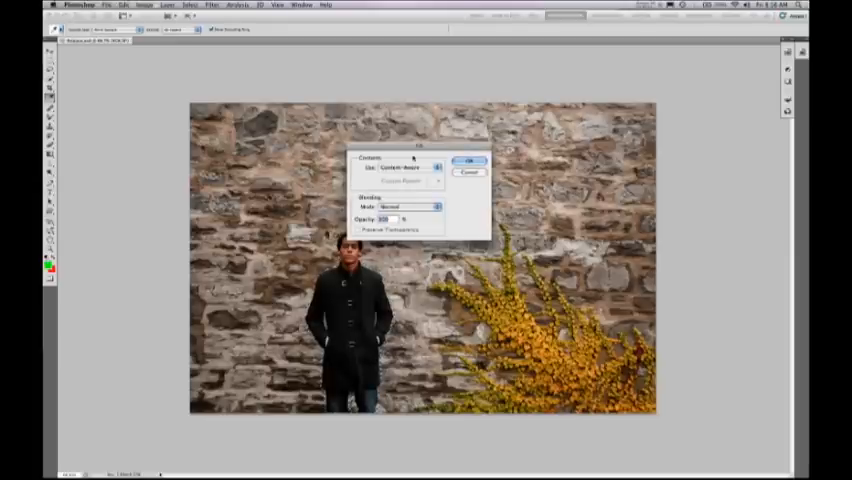
# Fill the lassoed area around the man with Content-Aware stone wall texture.
pyautogui.click(468, 162)
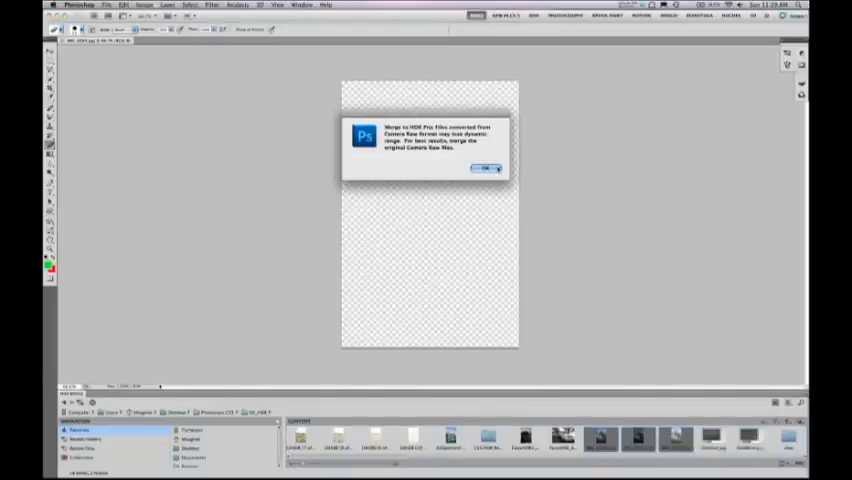
# Dismiss the raw dynamic range warning to reach the Merge to HDR Pro preview.
pyautogui.click(484, 168)
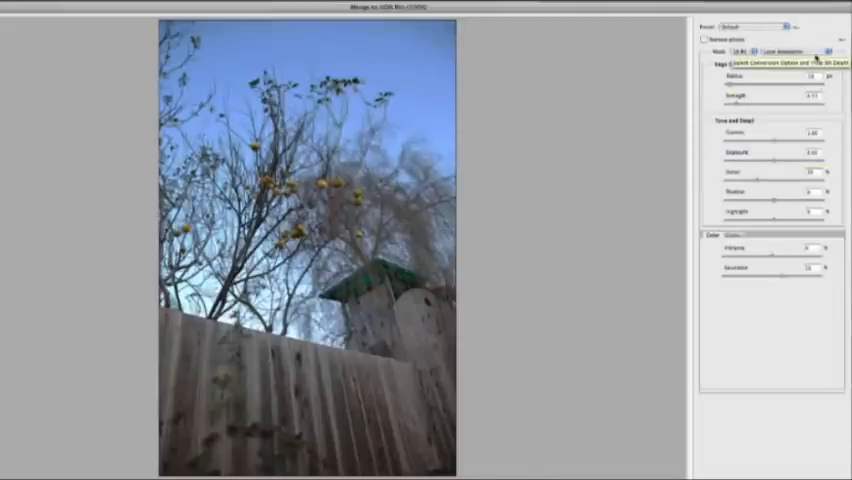
# Adjust the Merge to HDR Pro tone settings for the tree and fence exposures.
pyautogui.click(756, 28)
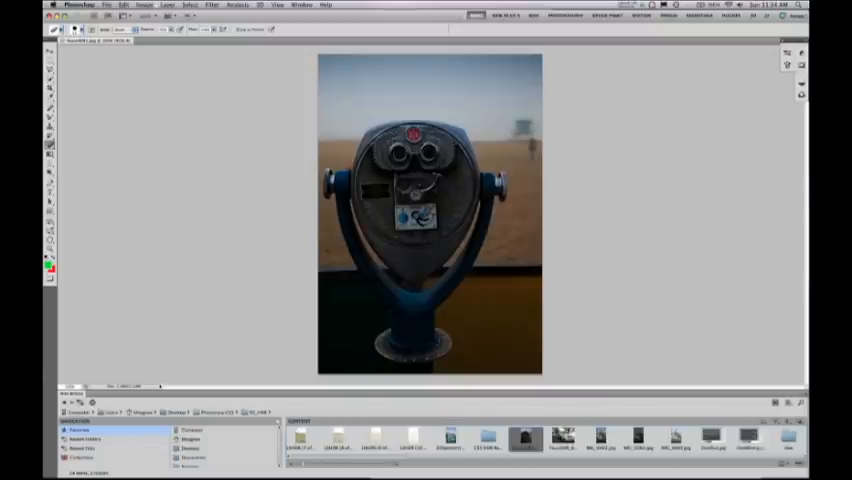
# Start HDR Toning from Image > Adjustments on the binoculars photo.
pyautogui.click(144, 4)
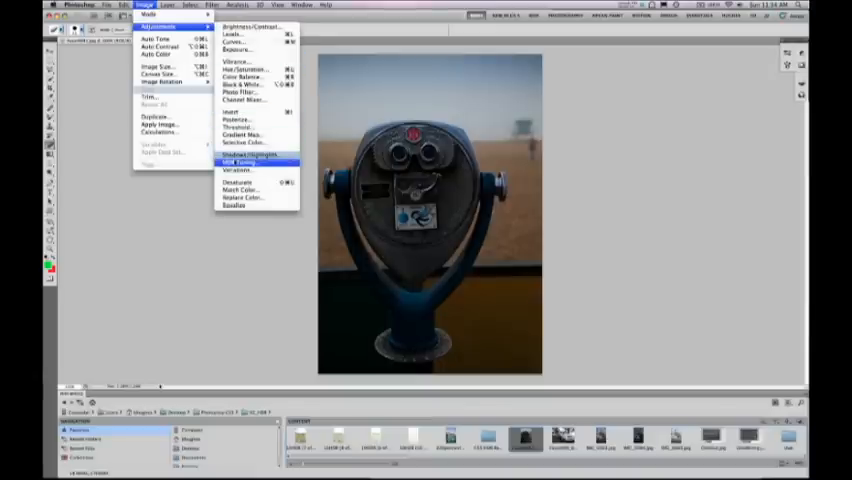
pyautogui.click(240, 160)
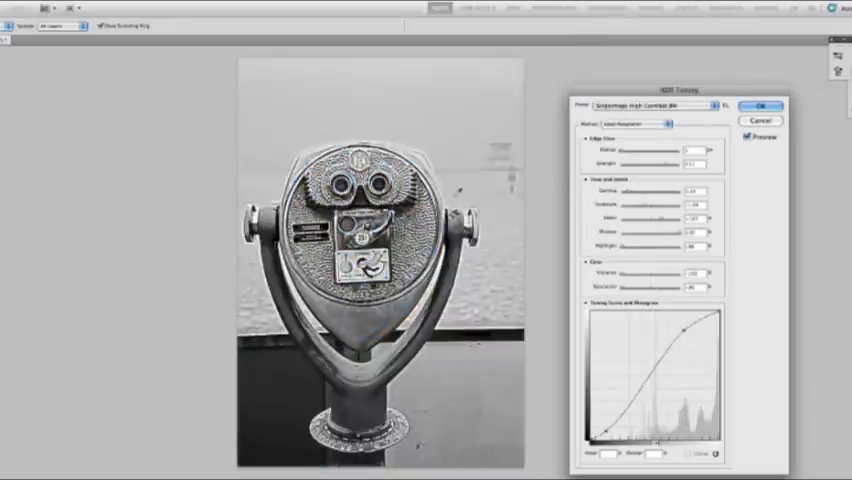
# Choose another HDR Toning preset from the Preset dropdown for the binoculars.
pyautogui.click(650, 104)
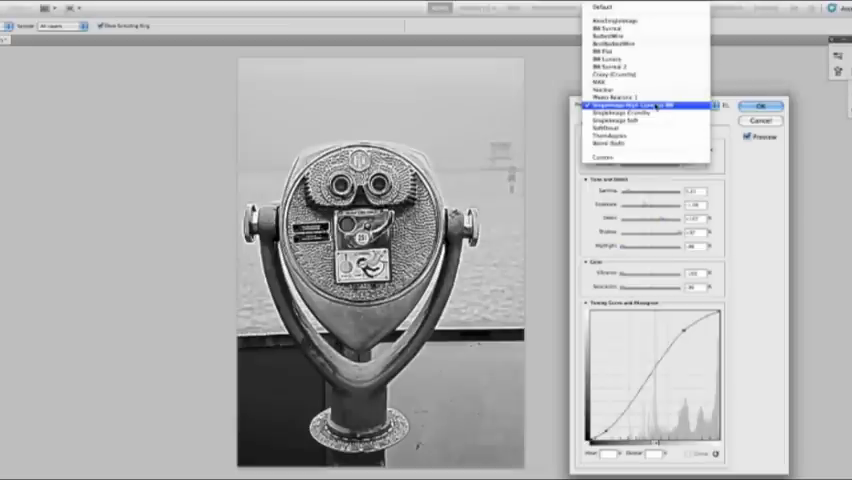
pyautogui.click(604, 120)
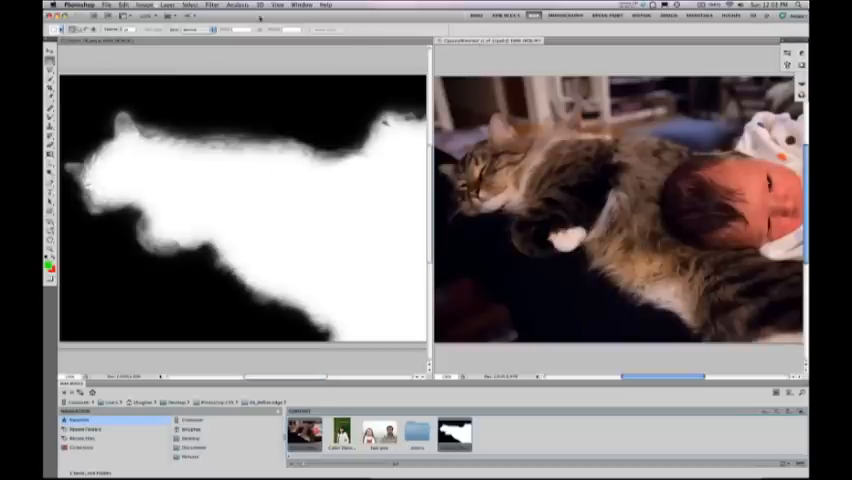
# Load the saved mask as a selection and cut the cat and baby onto transparency.
pyautogui.click(190, 4)
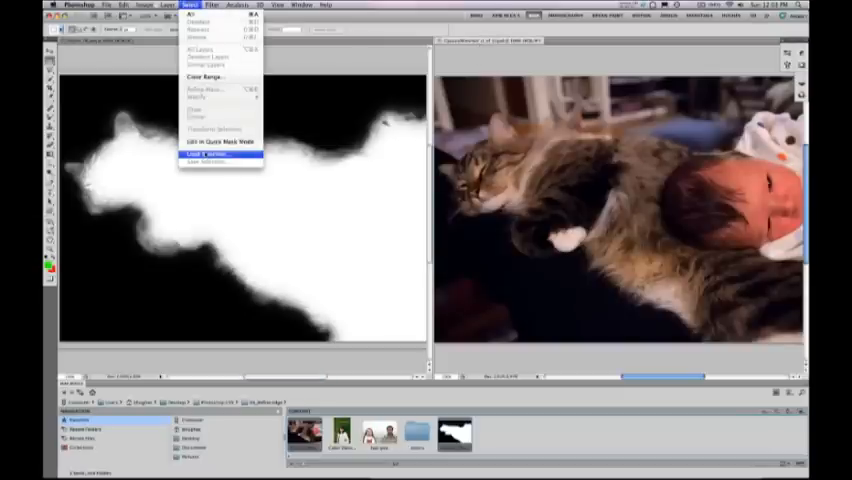
pyautogui.click(208, 154)
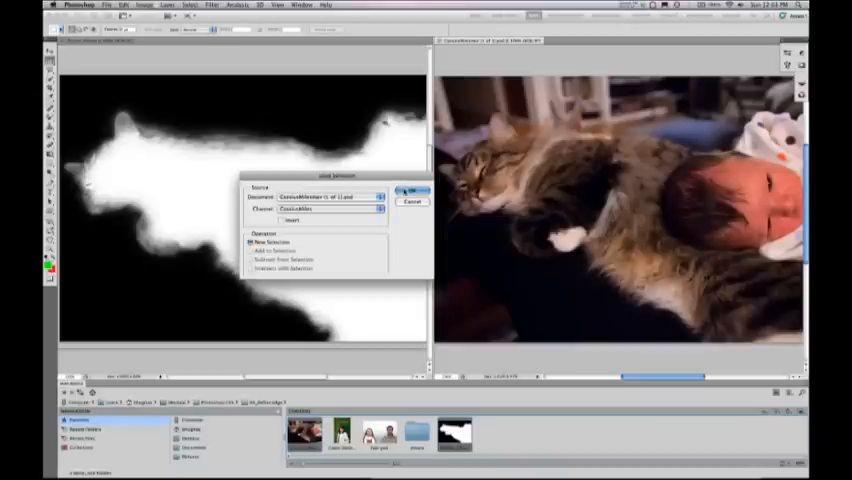
pyautogui.click(410, 190)
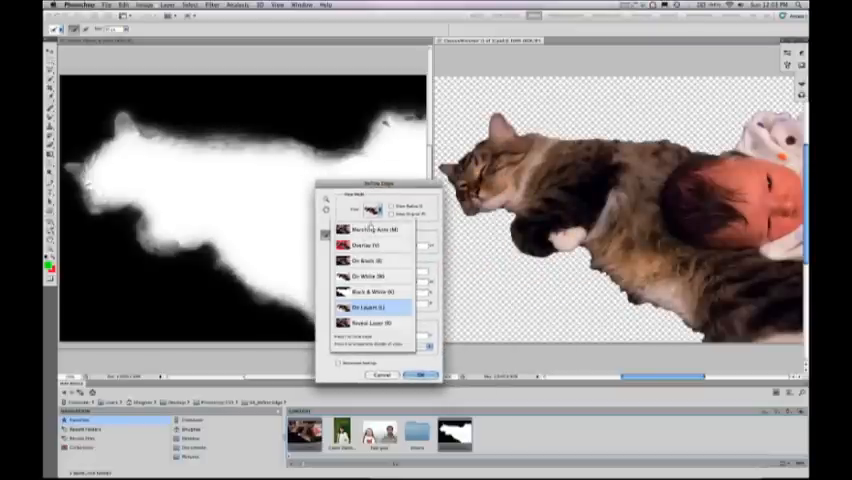
pyautogui.click(372, 292)
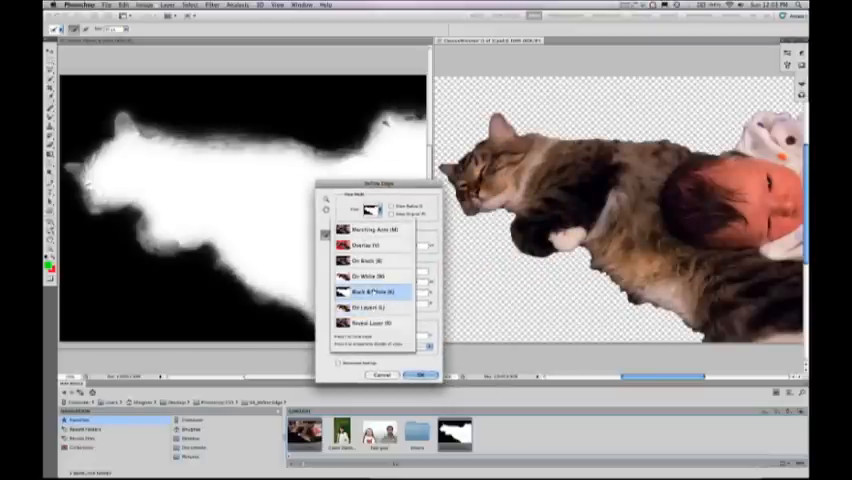